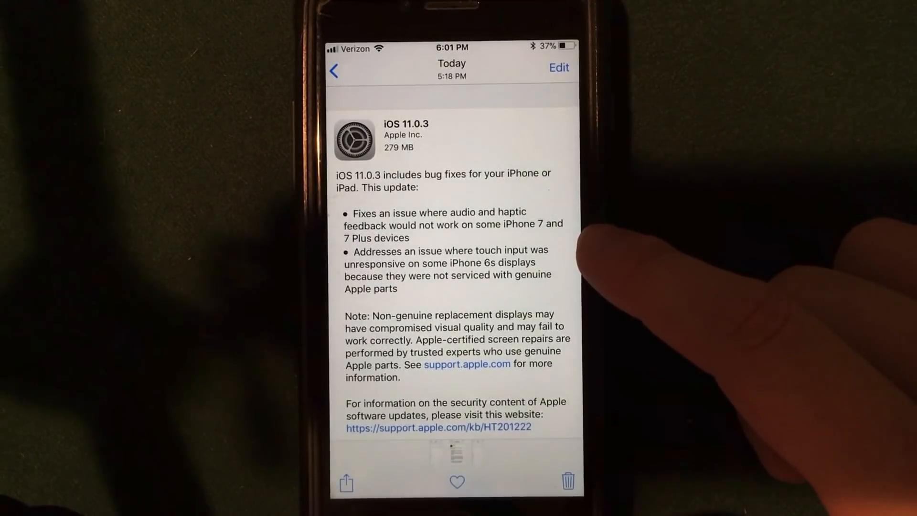
pyautogui.moveTo(585, 246)
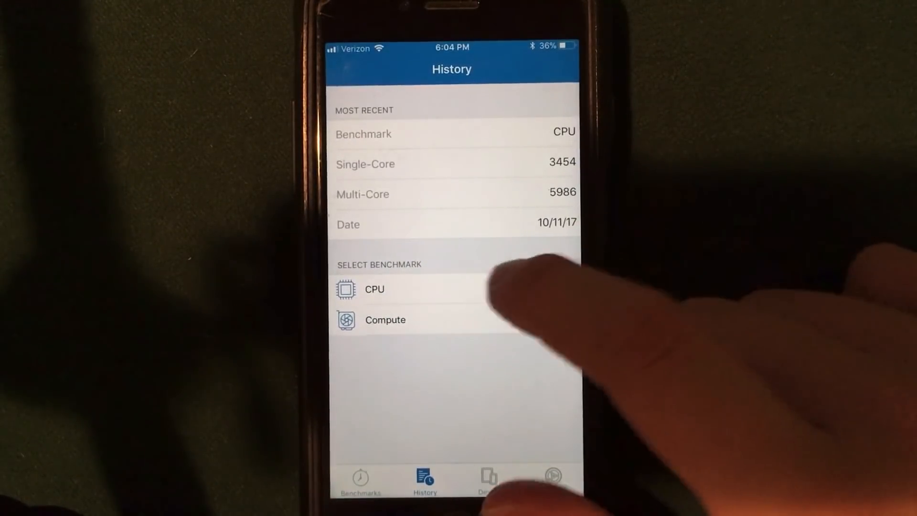
# Review the Geekbench 4 CPU history, viewing a past run's single-core and multi-core scores
pyautogui.click(374, 288)
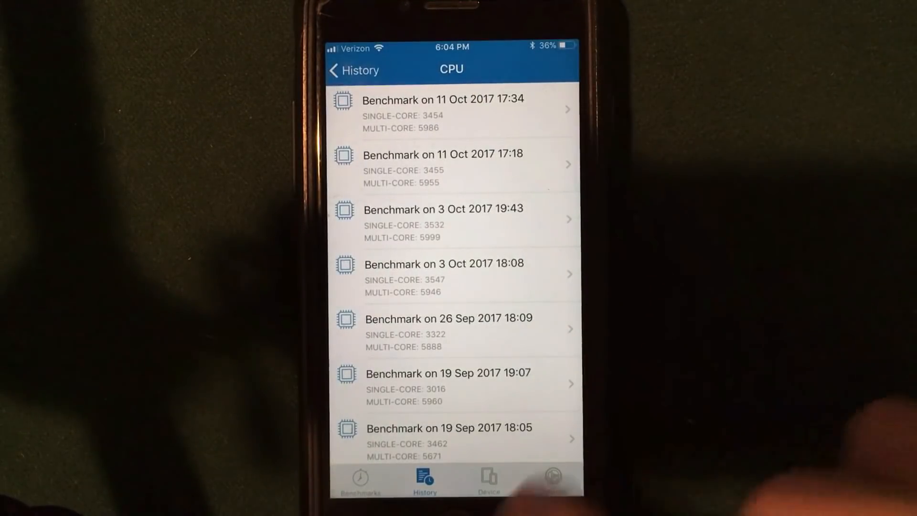
pyautogui.click(450, 164)
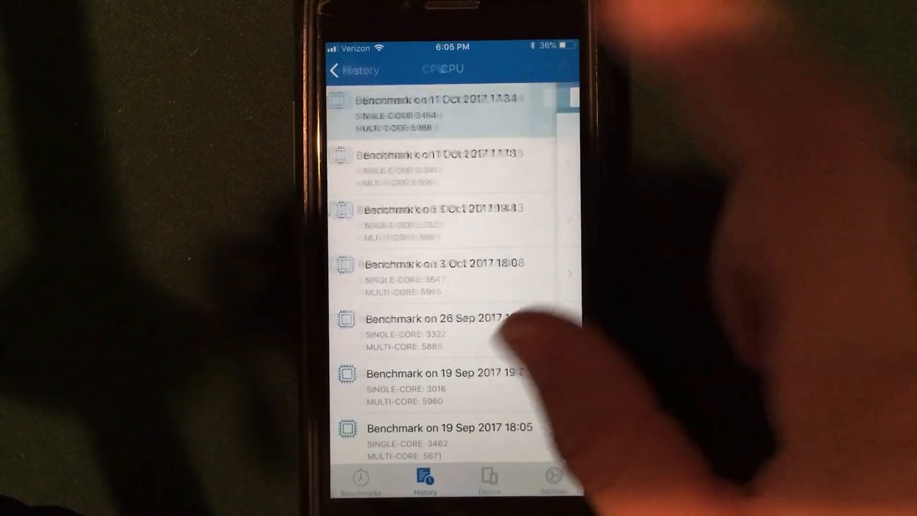
pyautogui.click(445, 98)
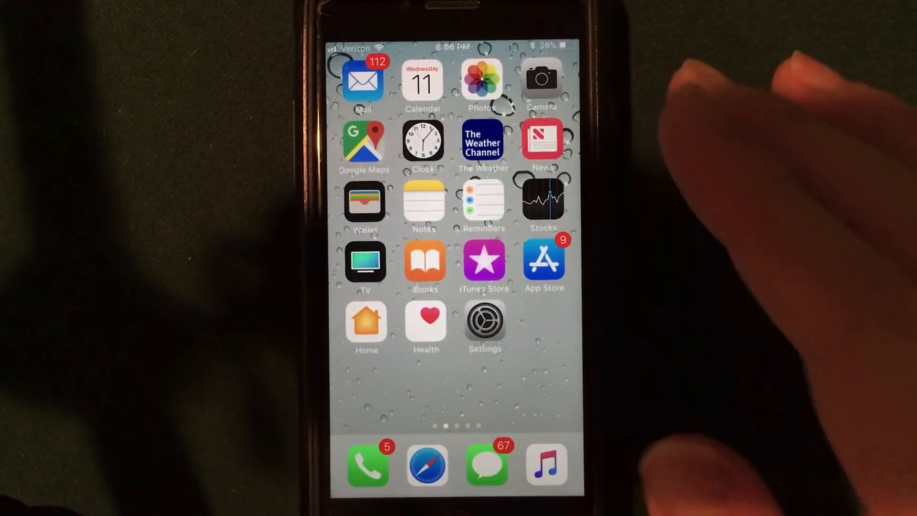
# Show the Settings icon's quick actions: Battery, Cellular Data, Wi-Fi and Bluetooth
pyautogui.click(485, 325)
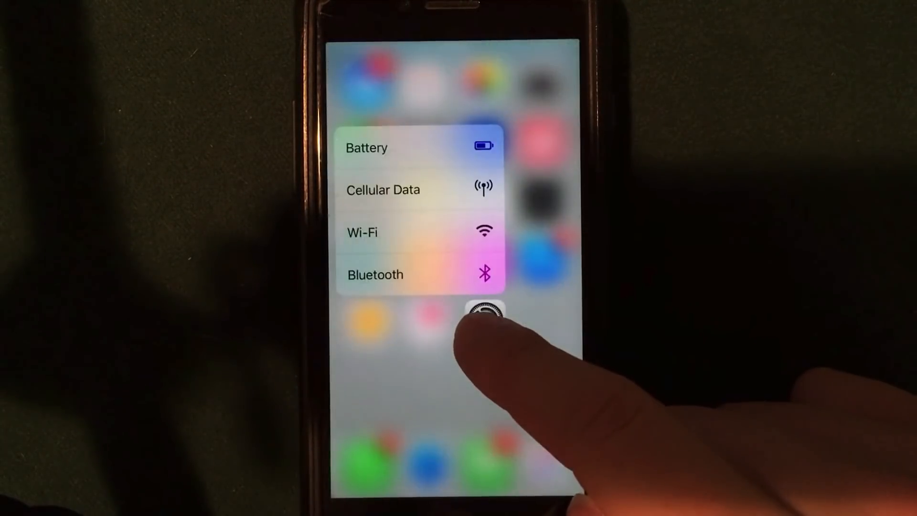